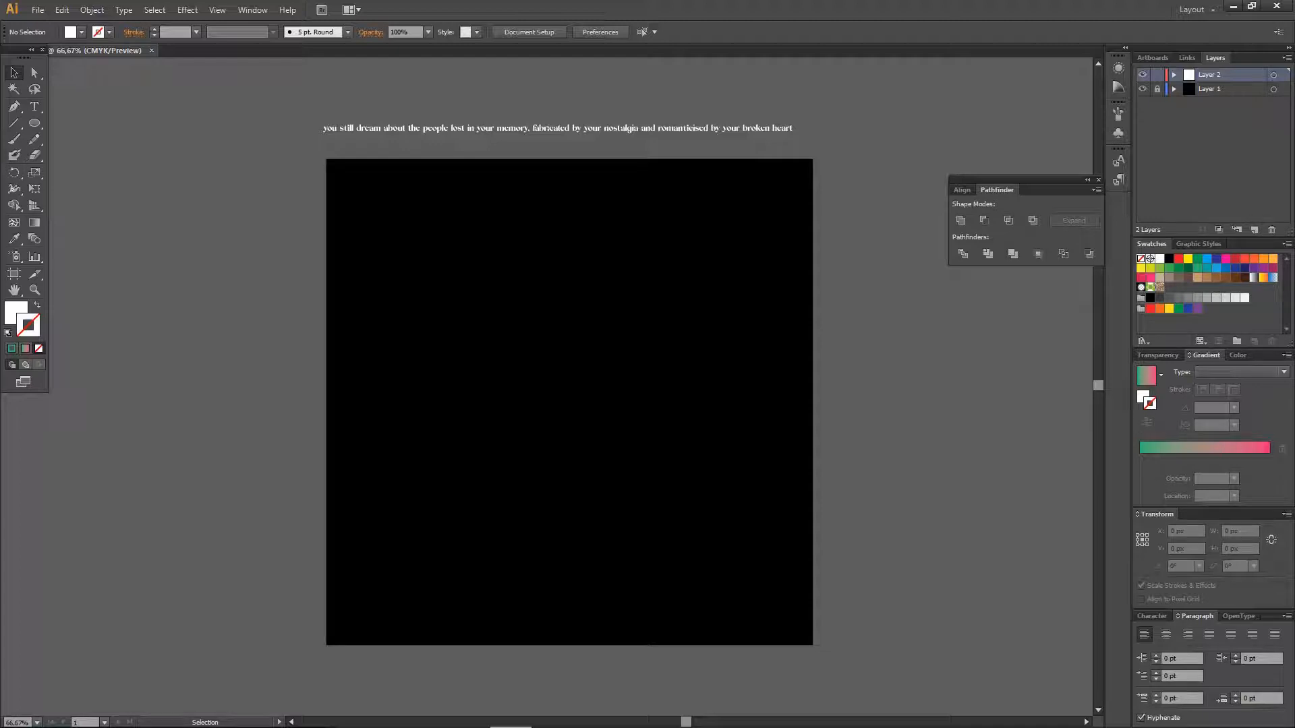
pyautogui.moveTo(584, 195)
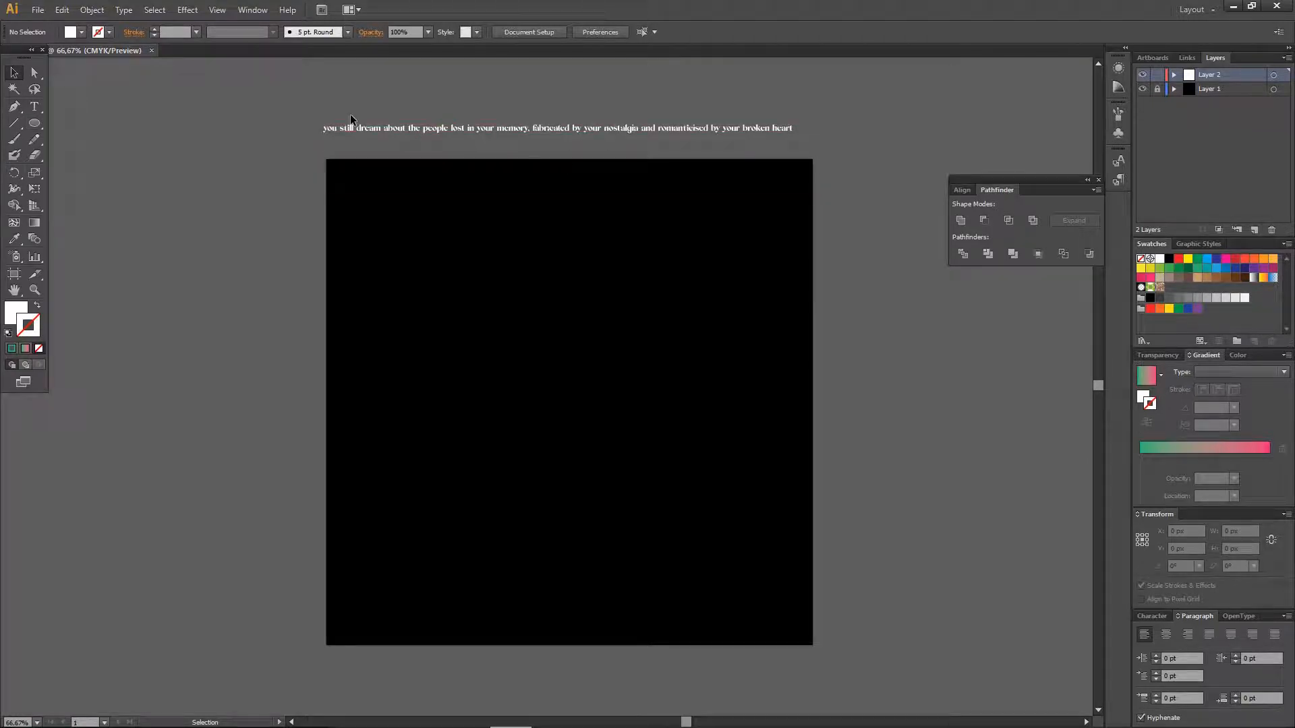
pyautogui.moveTo(37, 137)
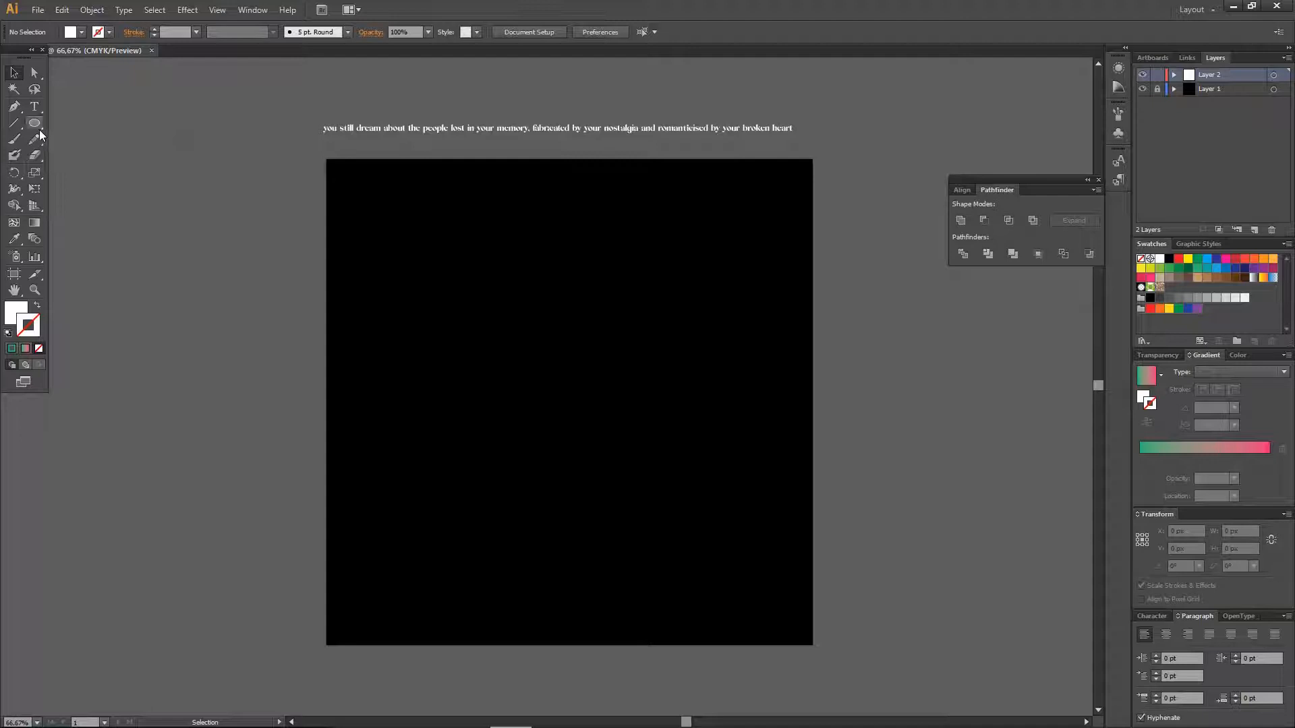
# Step: Draw an unfilled, white-outlined circle about 673 px wide centred on the artboard, then select it
pyautogui.click(34, 124)
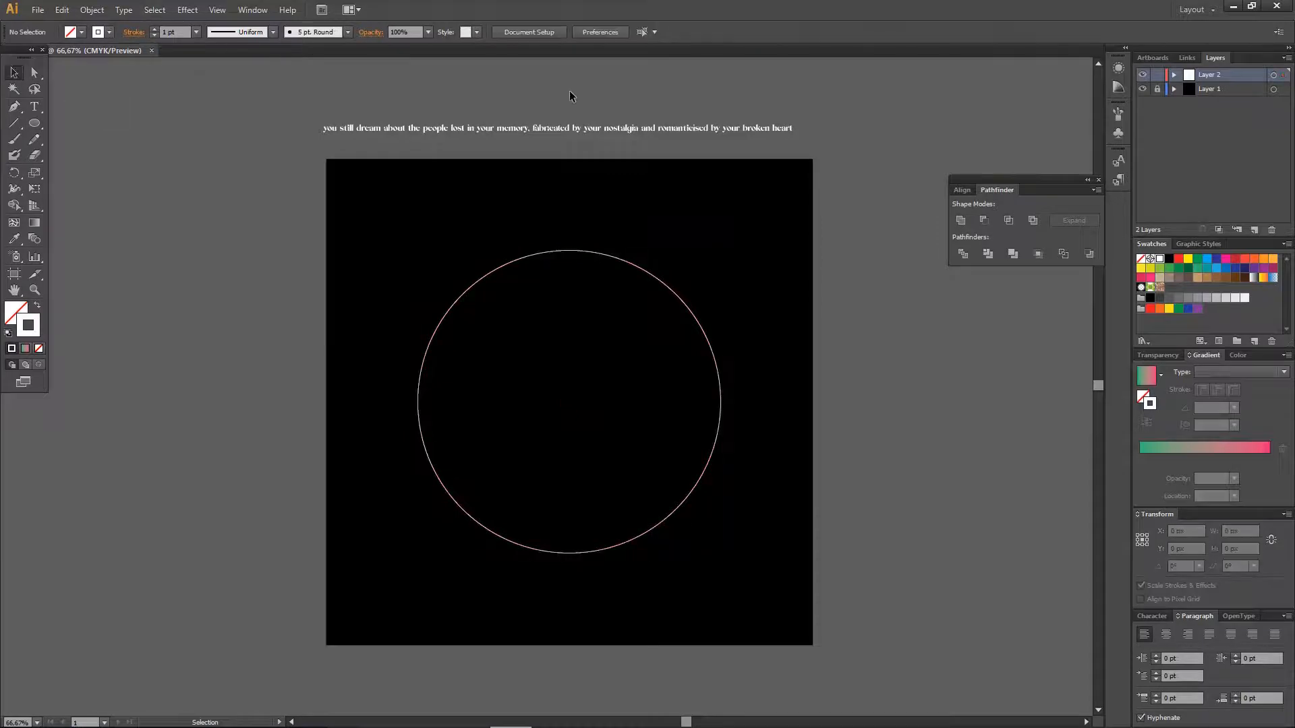
pyautogui.click(500, 272)
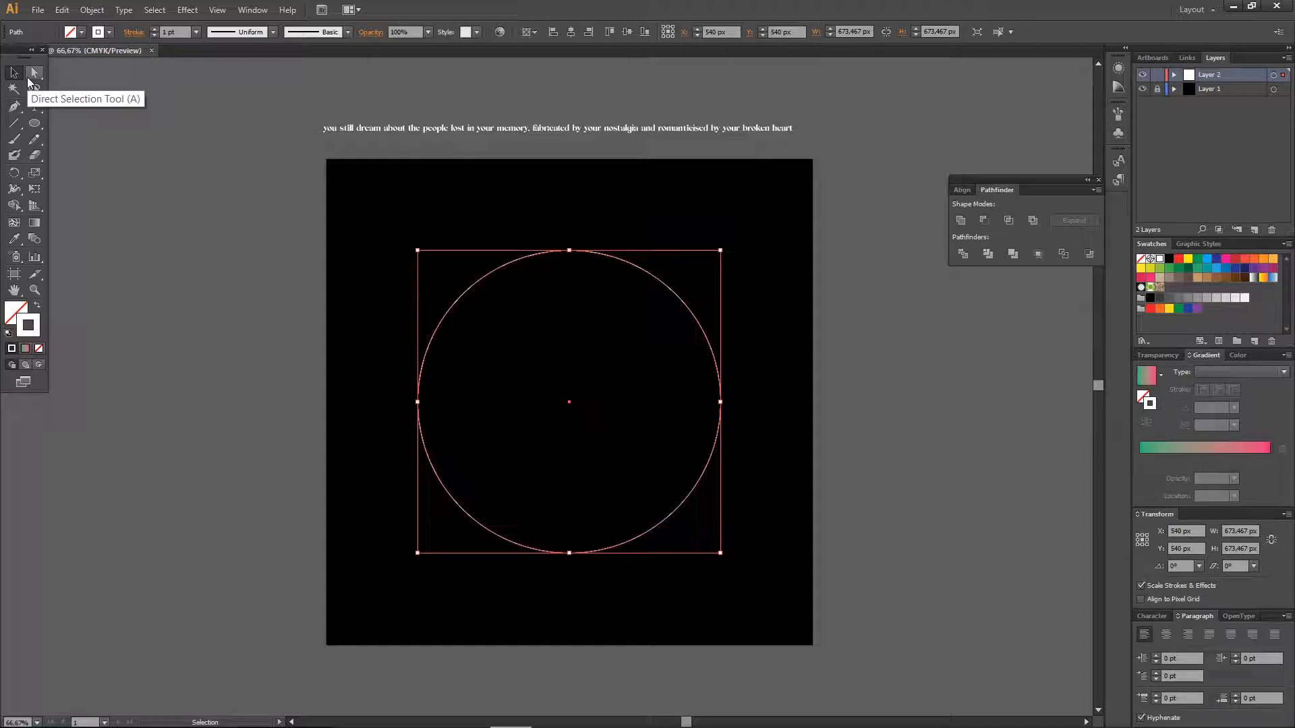
pyautogui.moveTo(33, 169)
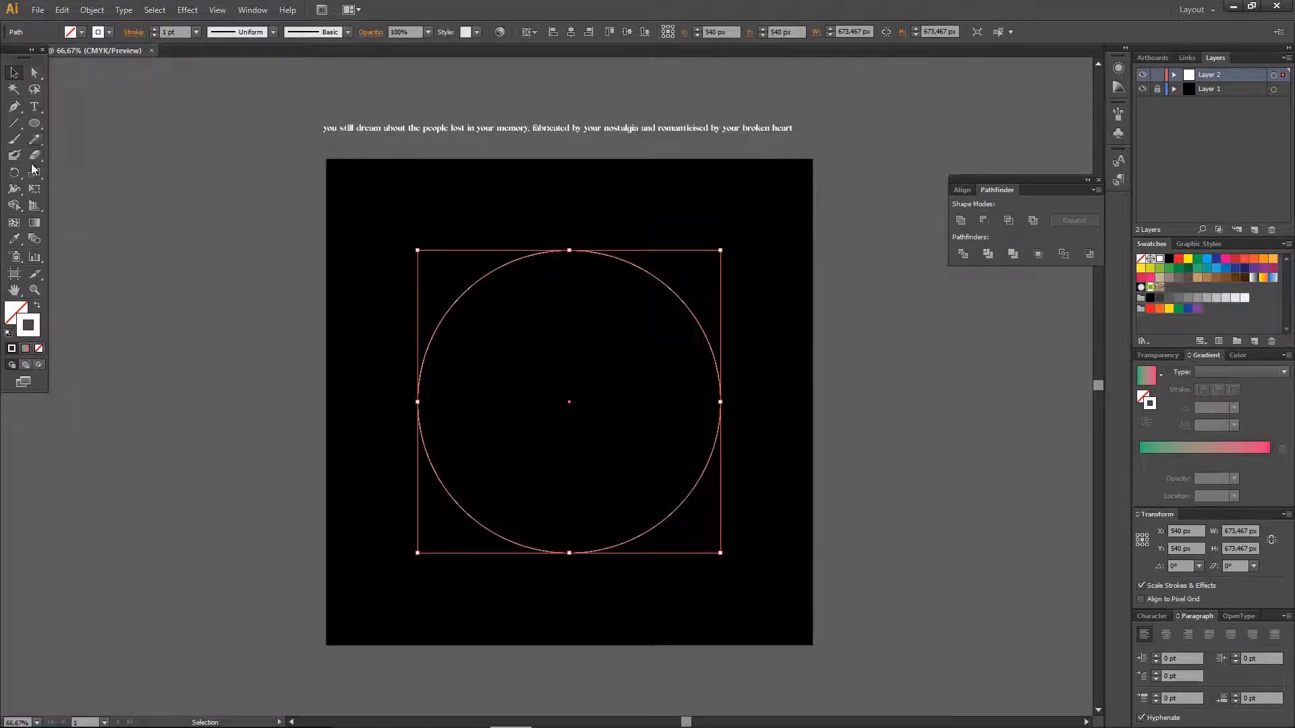
# Step: Snip the circle at its leftmost anchor with the Scissors Tool, then select the sentence
pyautogui.click(34, 154)
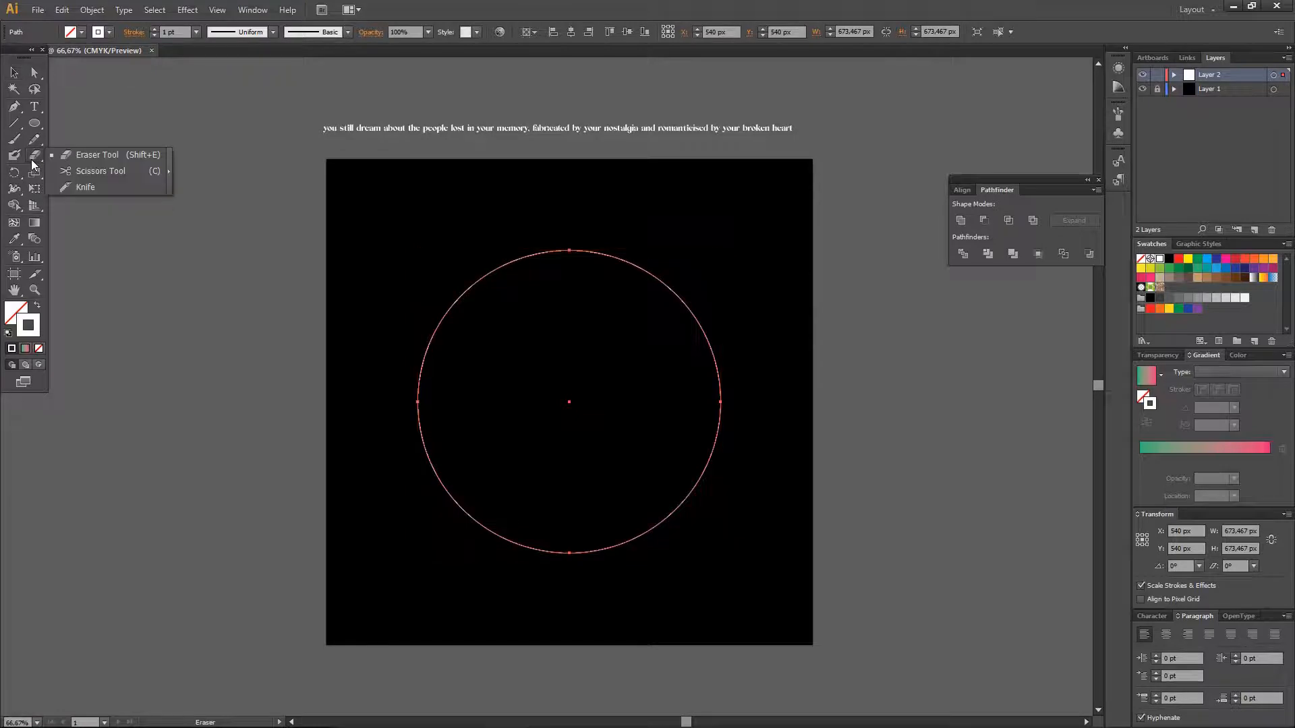
pyautogui.click(100, 170)
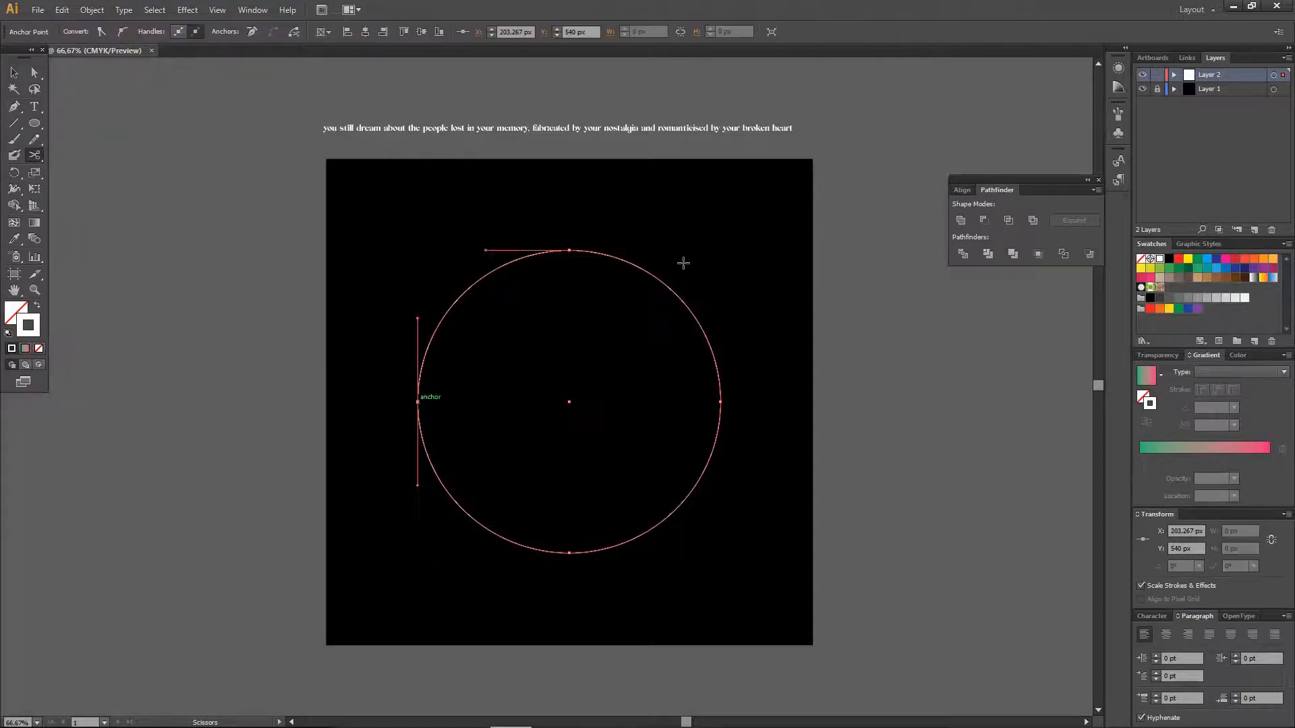
pyautogui.click(13, 73)
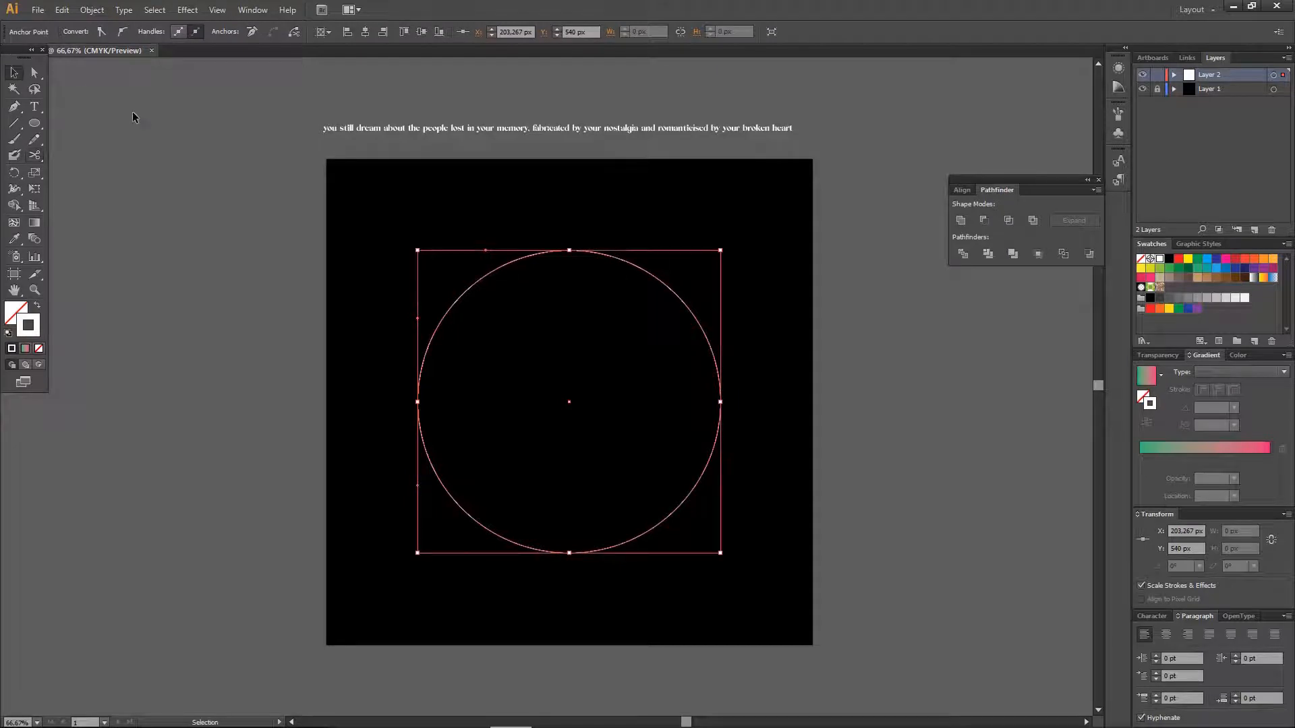
pyautogui.click(467, 133)
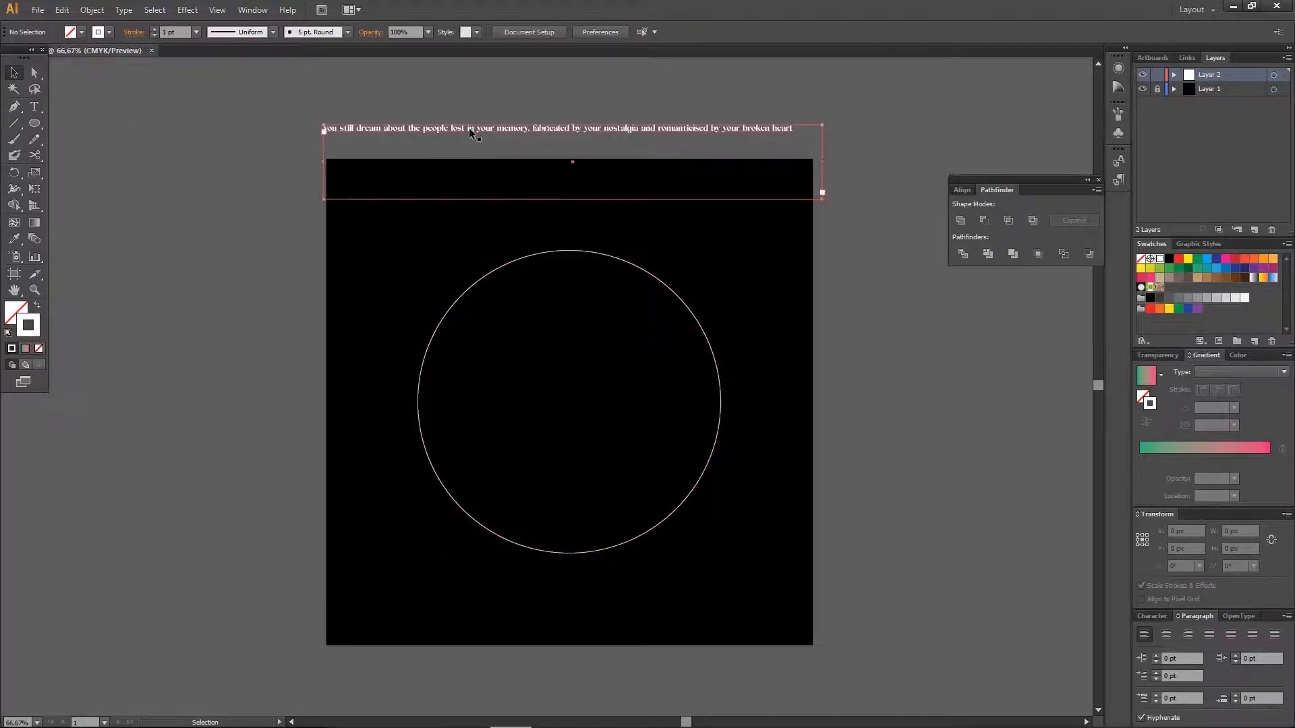
# Step: Turn the sentence into a new Art Brush with default options and reselect the cut circle
pyautogui.click(91, 9)
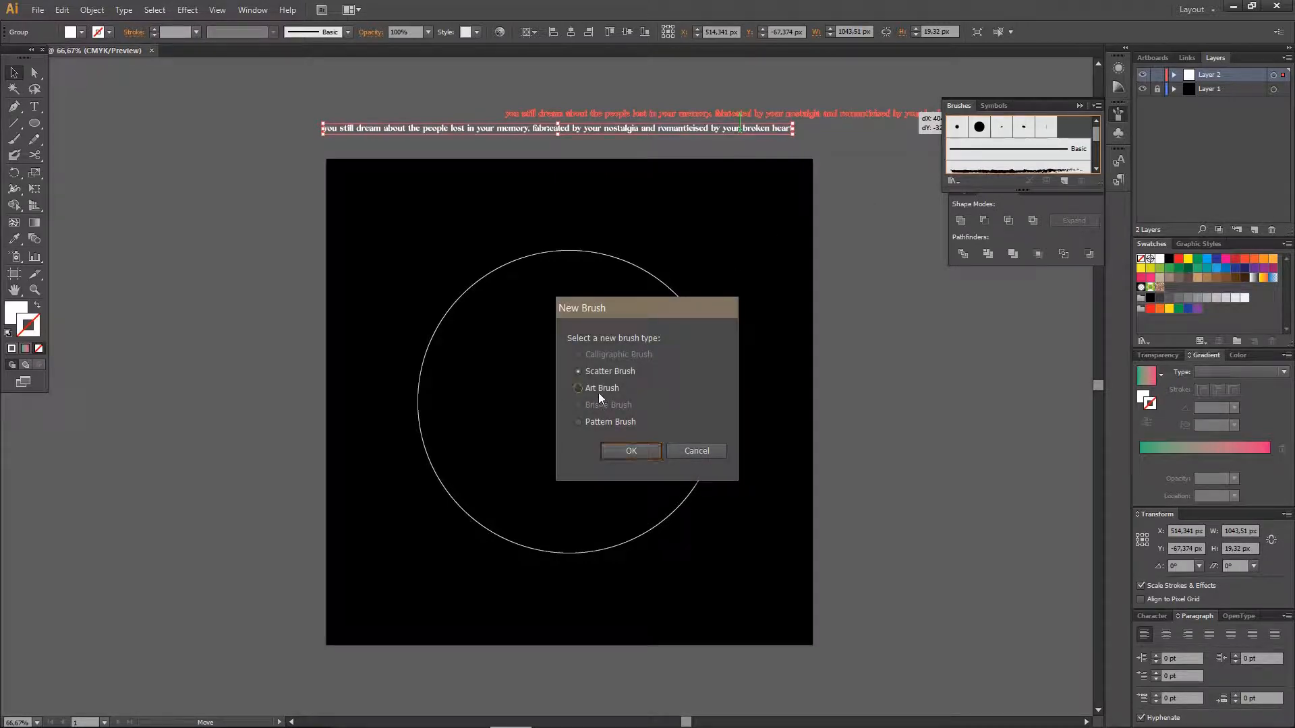
pyautogui.click(631, 450)
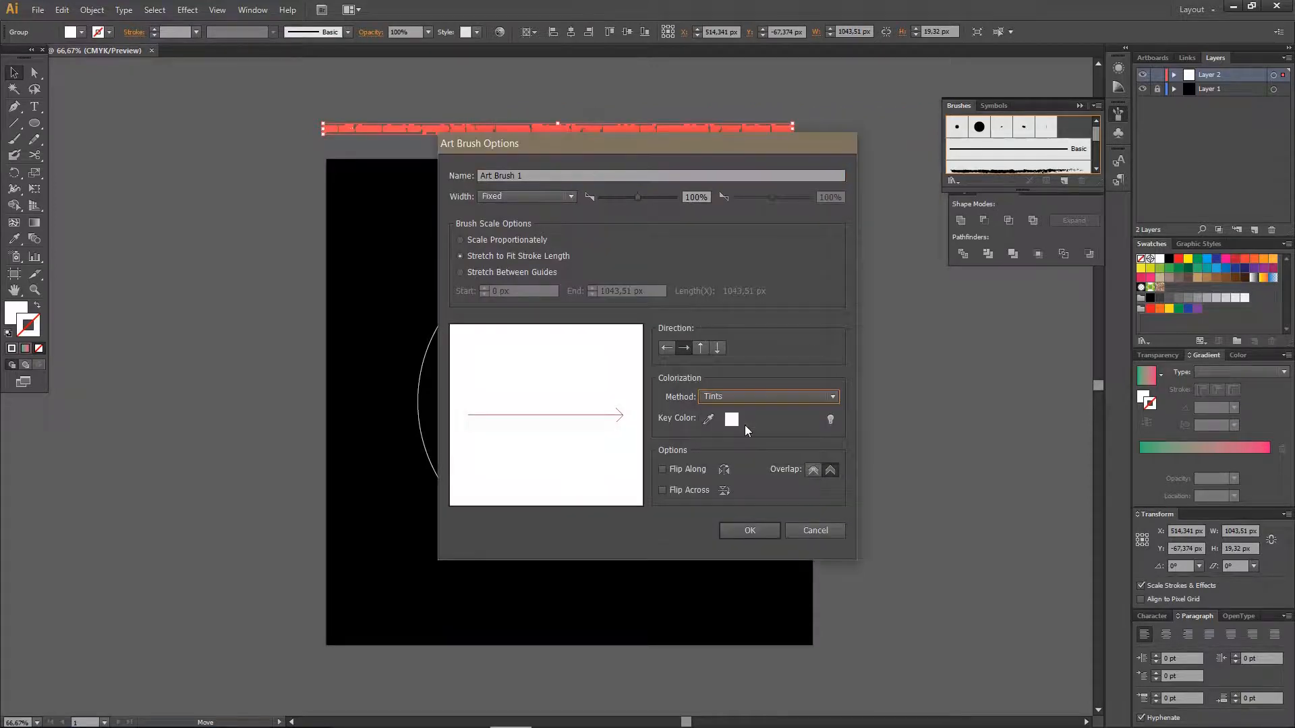
pyautogui.click(748, 530)
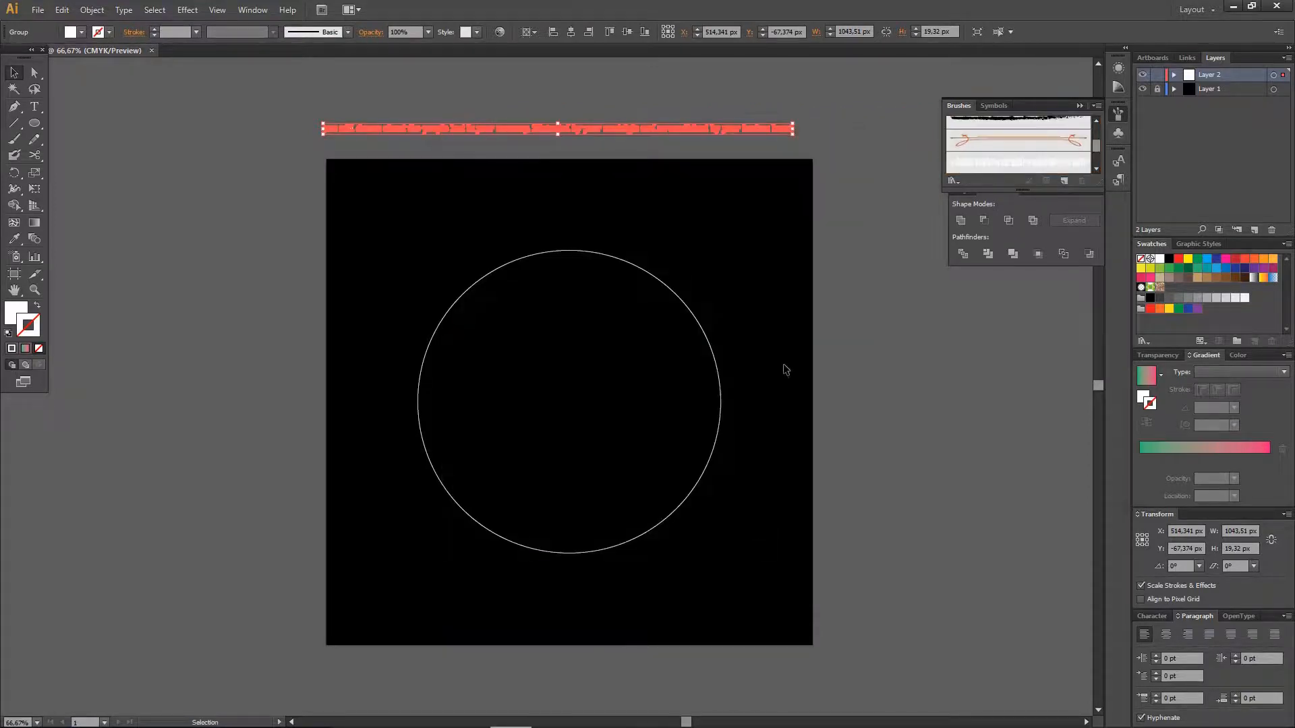
pyautogui.click(568, 403)
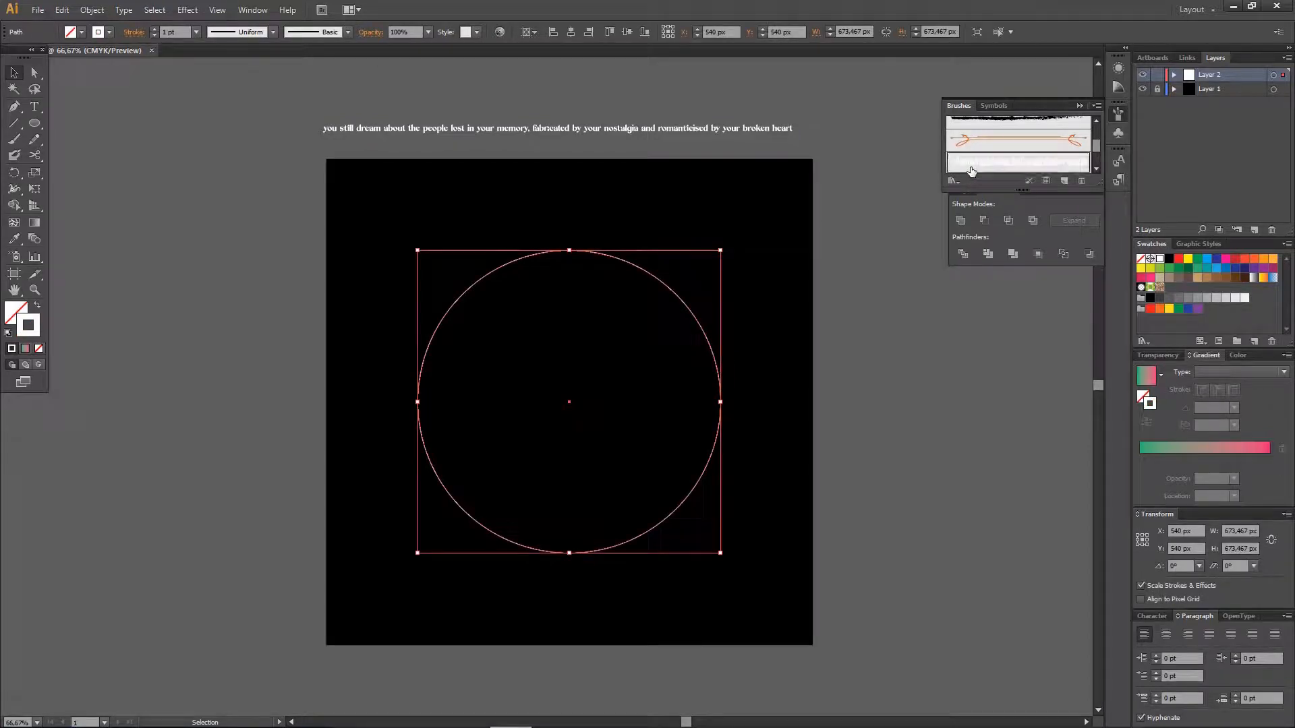
# Step: Apply the sentence art brush to the circle at 2 pt with a tapering width profile
pyautogui.click(1019, 161)
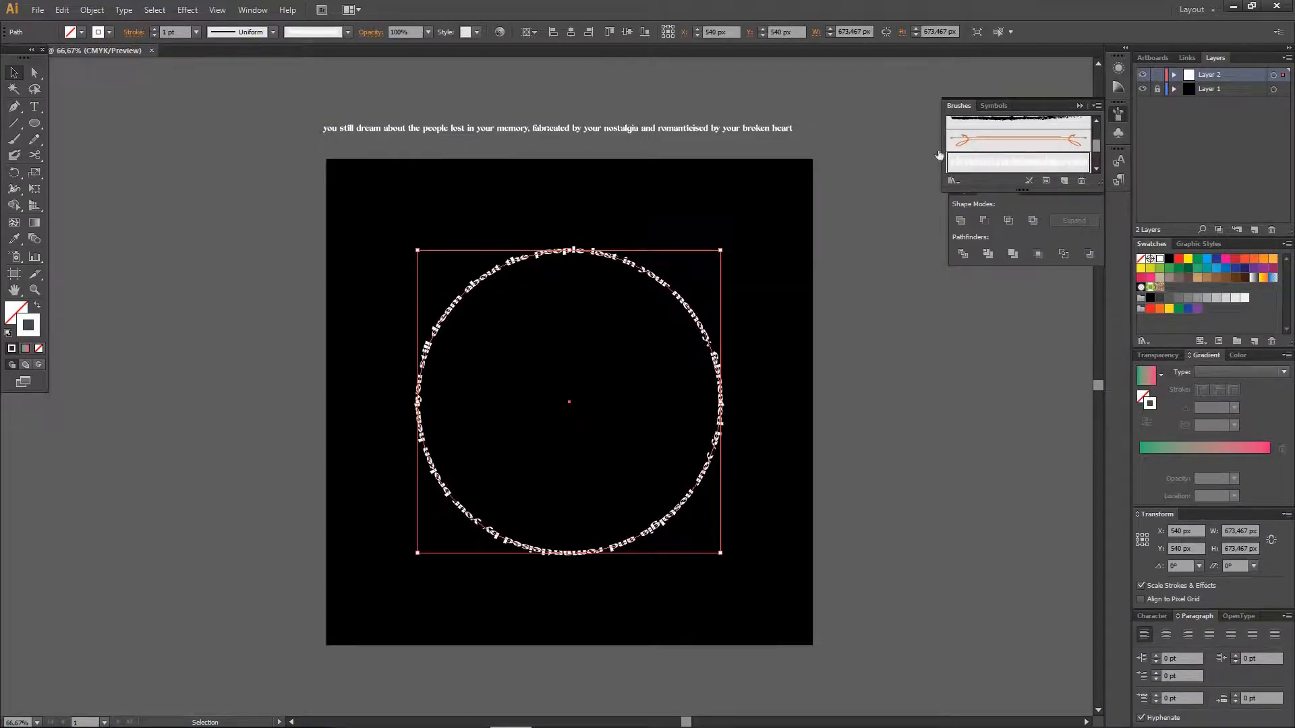
pyautogui.moveTo(750, 151)
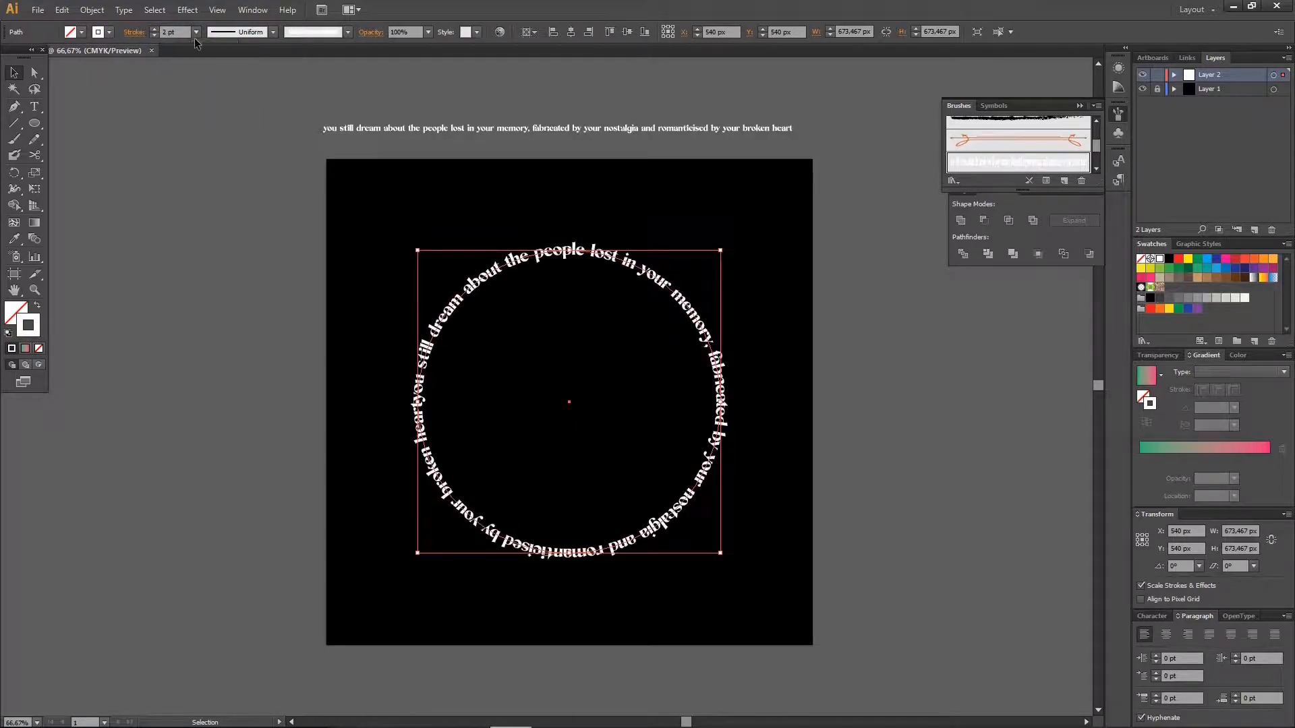
pyautogui.moveTo(210, 175)
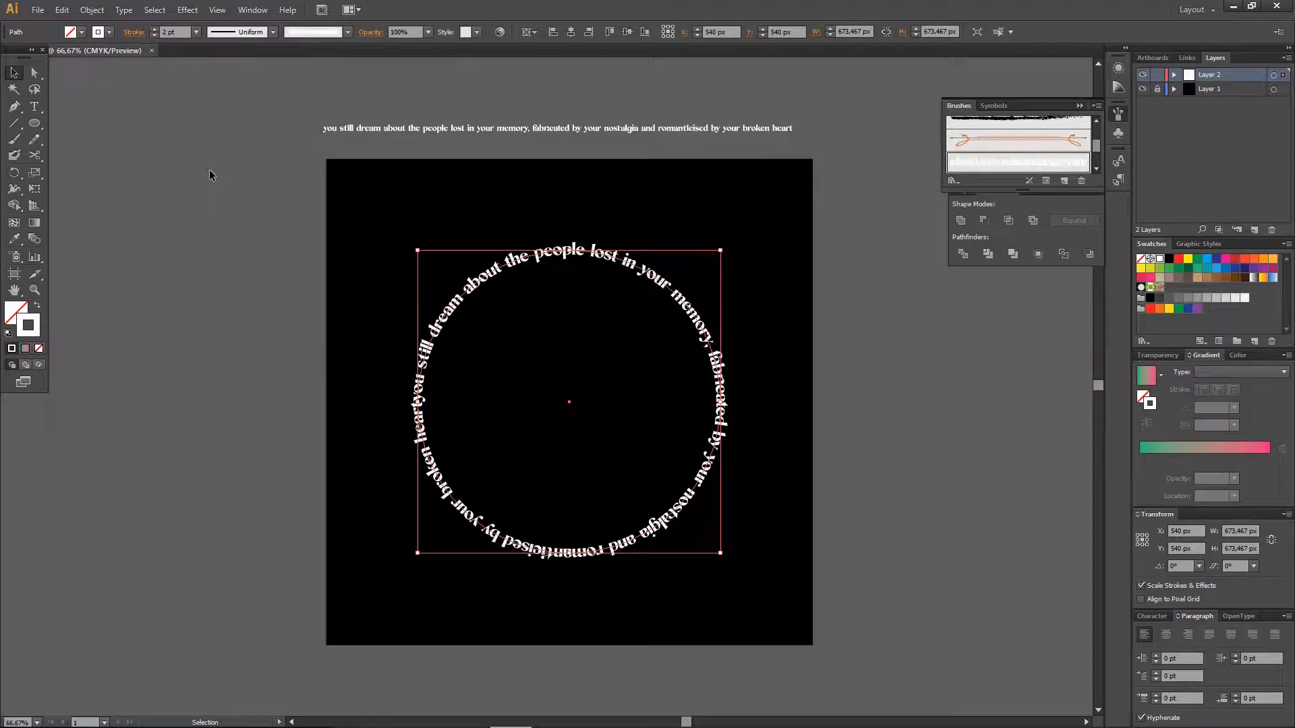
pyautogui.moveTo(274, 32)
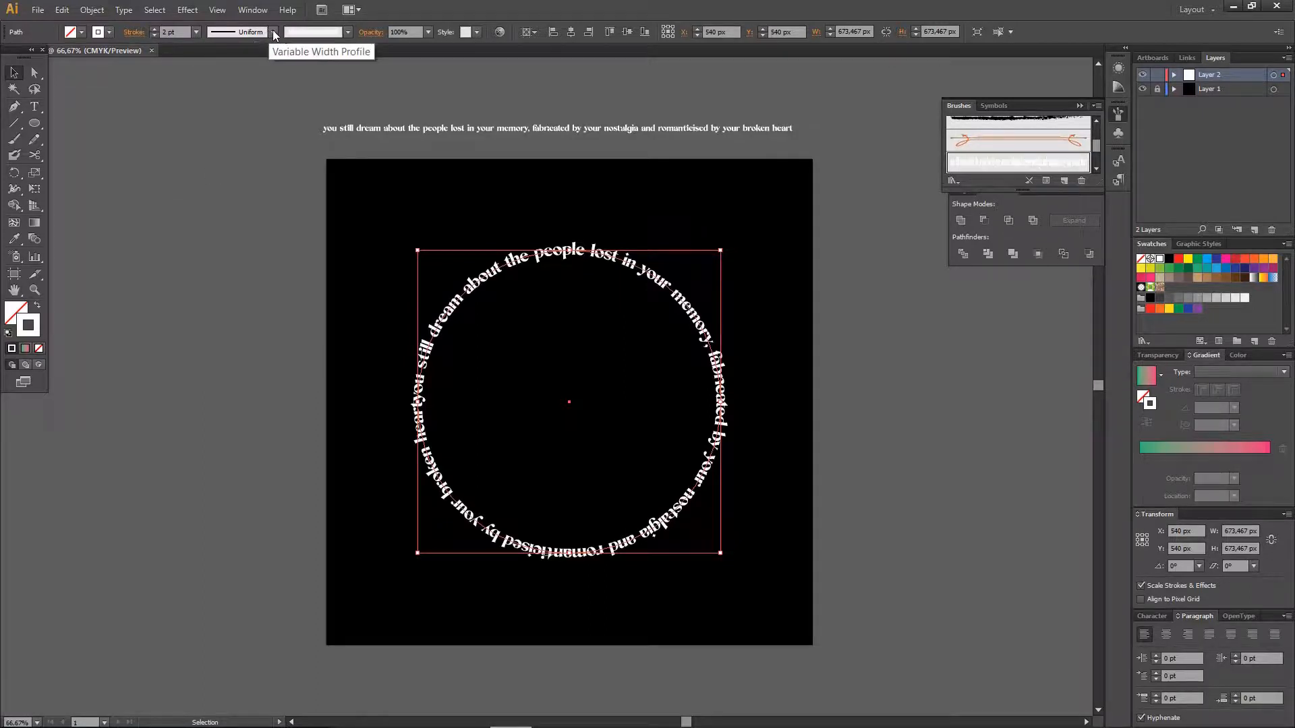
pyautogui.click(239, 32)
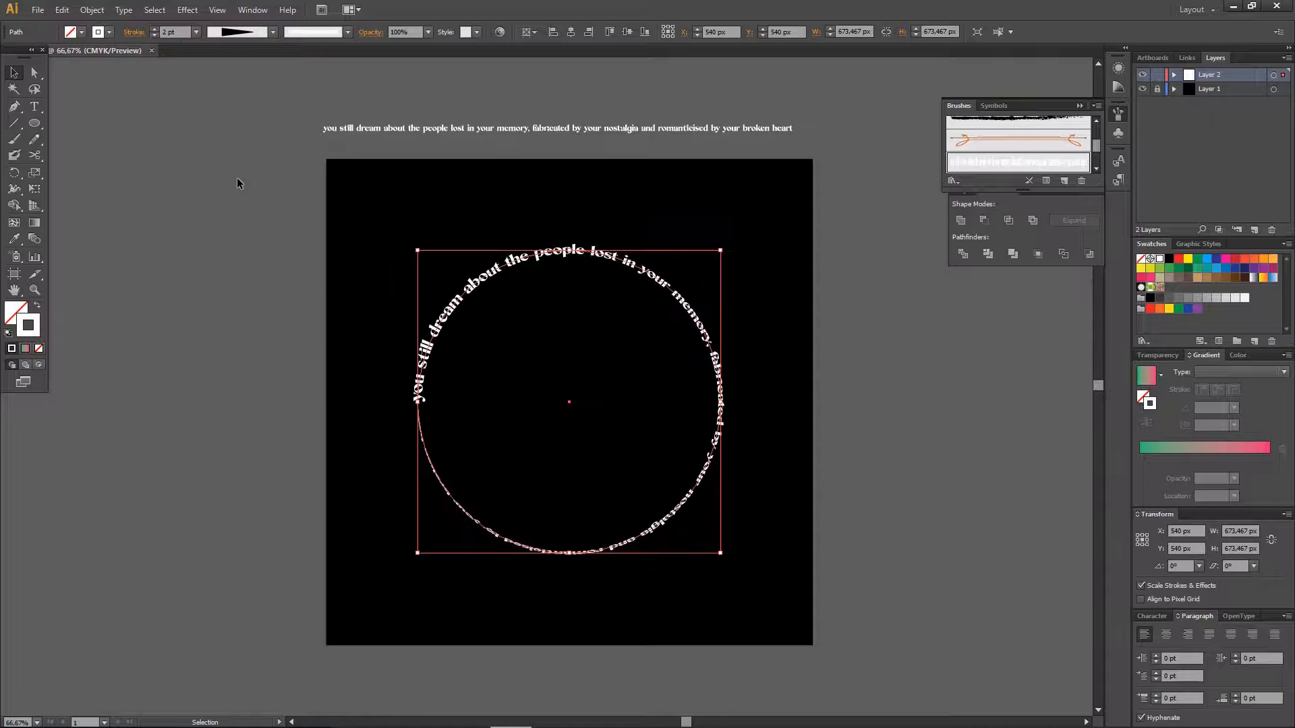
pyautogui.moveTo(439, 164)
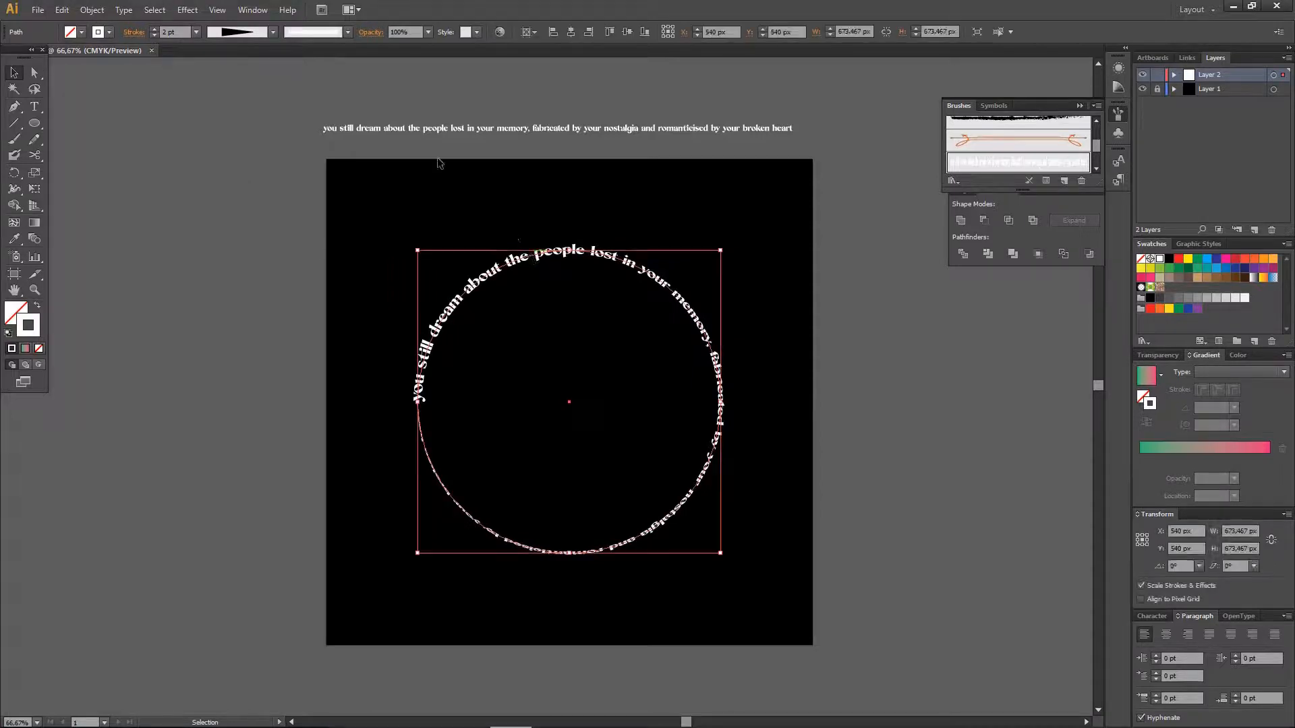
pyautogui.click(187, 10)
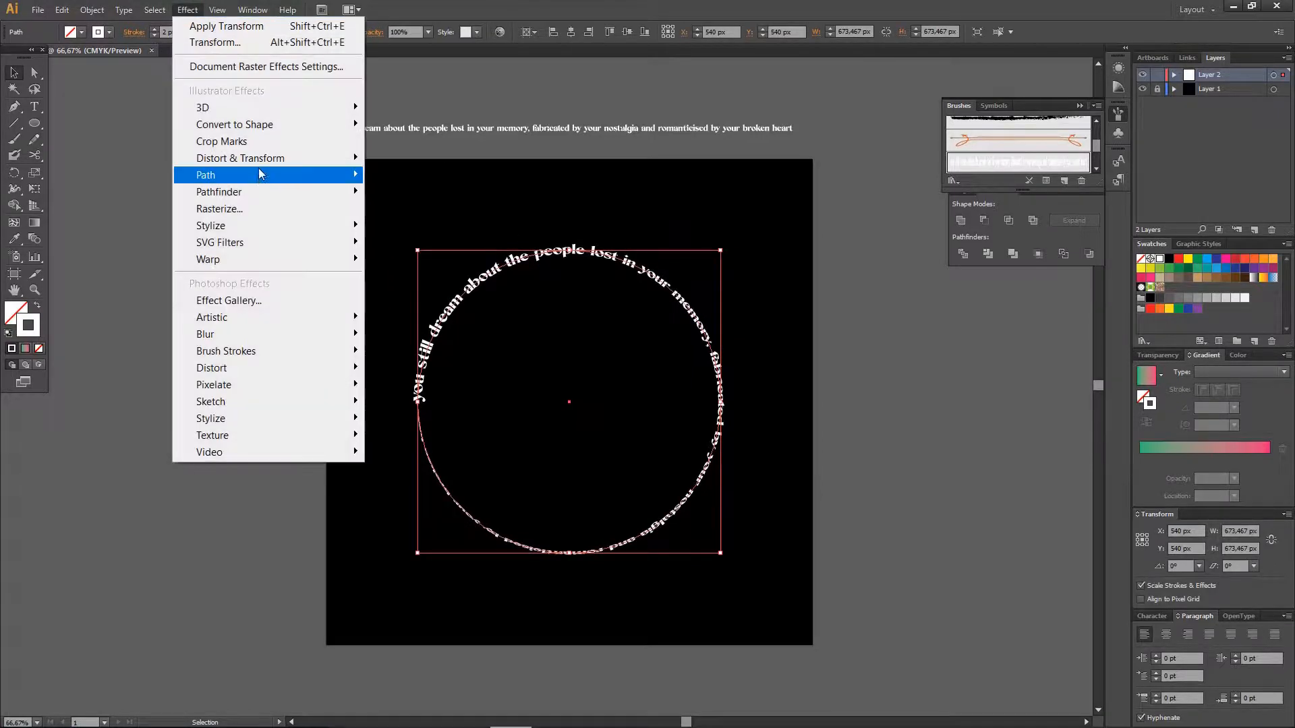
# Step: Add a Transform effect with 90% scale, 20 copies and 331° rotation, with Preview on
pyautogui.click(446, 186)
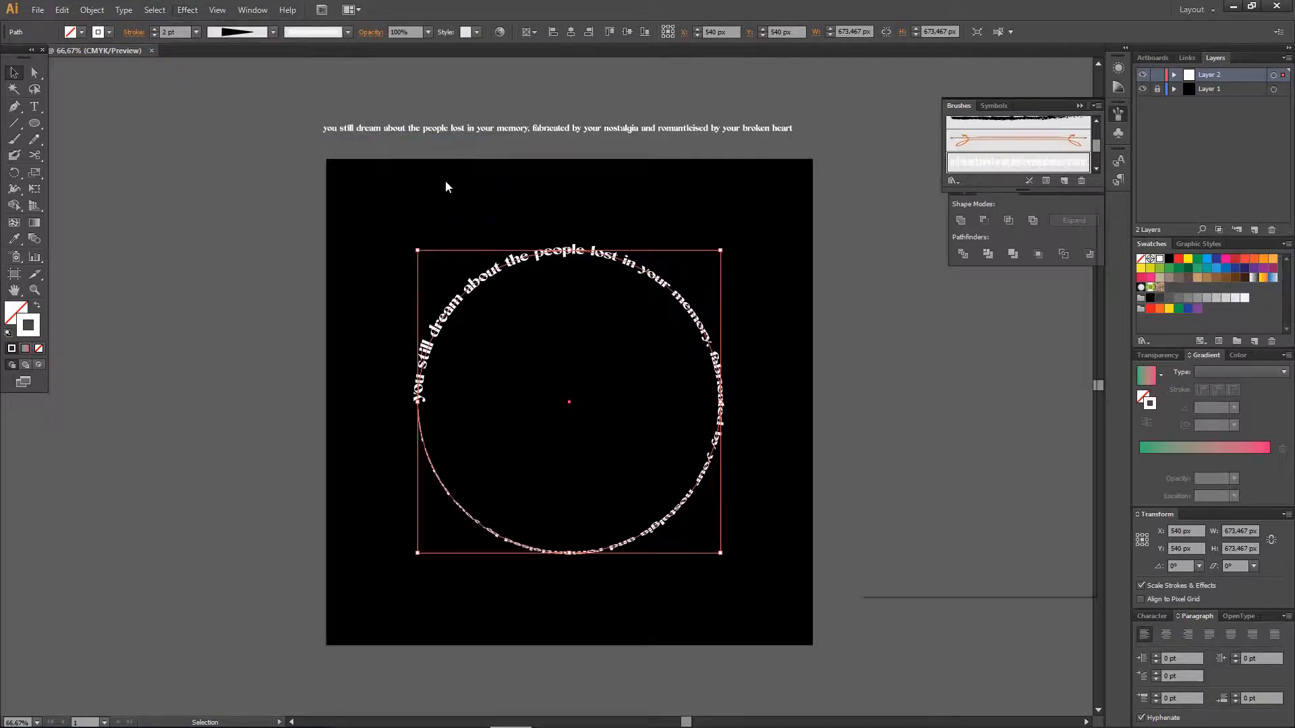
pyautogui.click(187, 11)
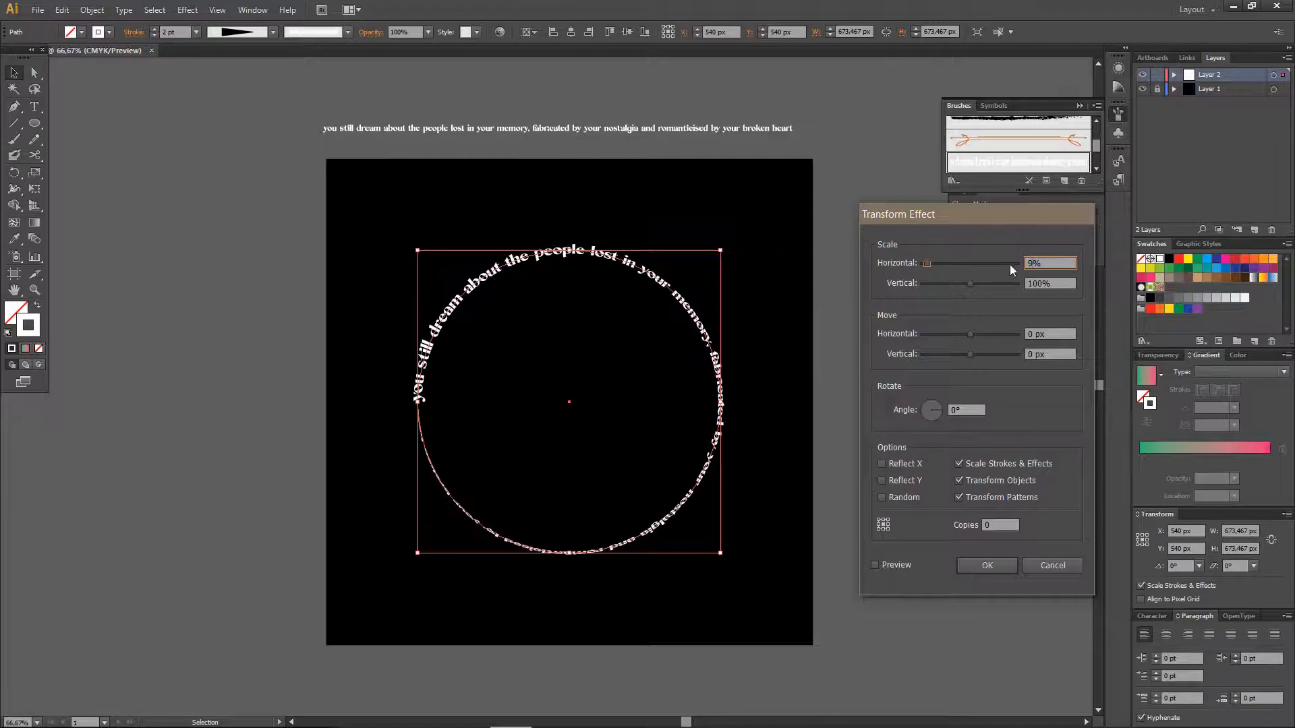
pyautogui.click(1050, 283)
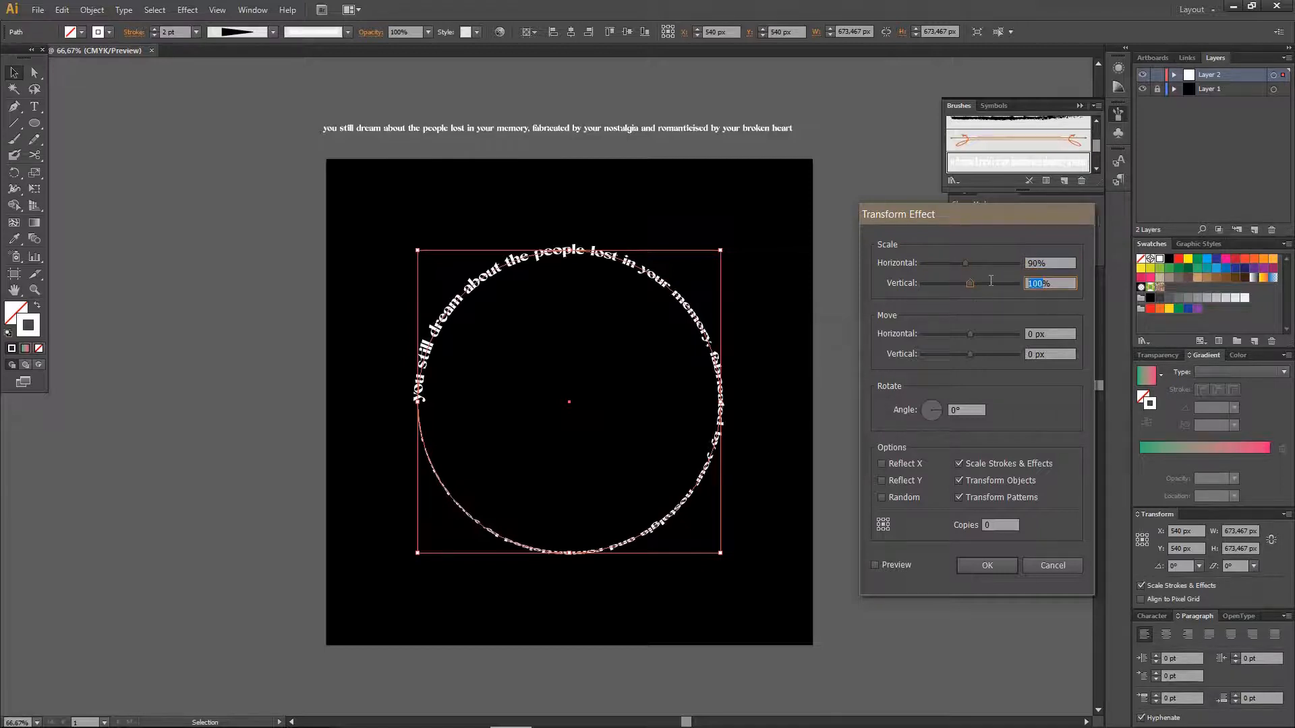
pyautogui.write('90%')
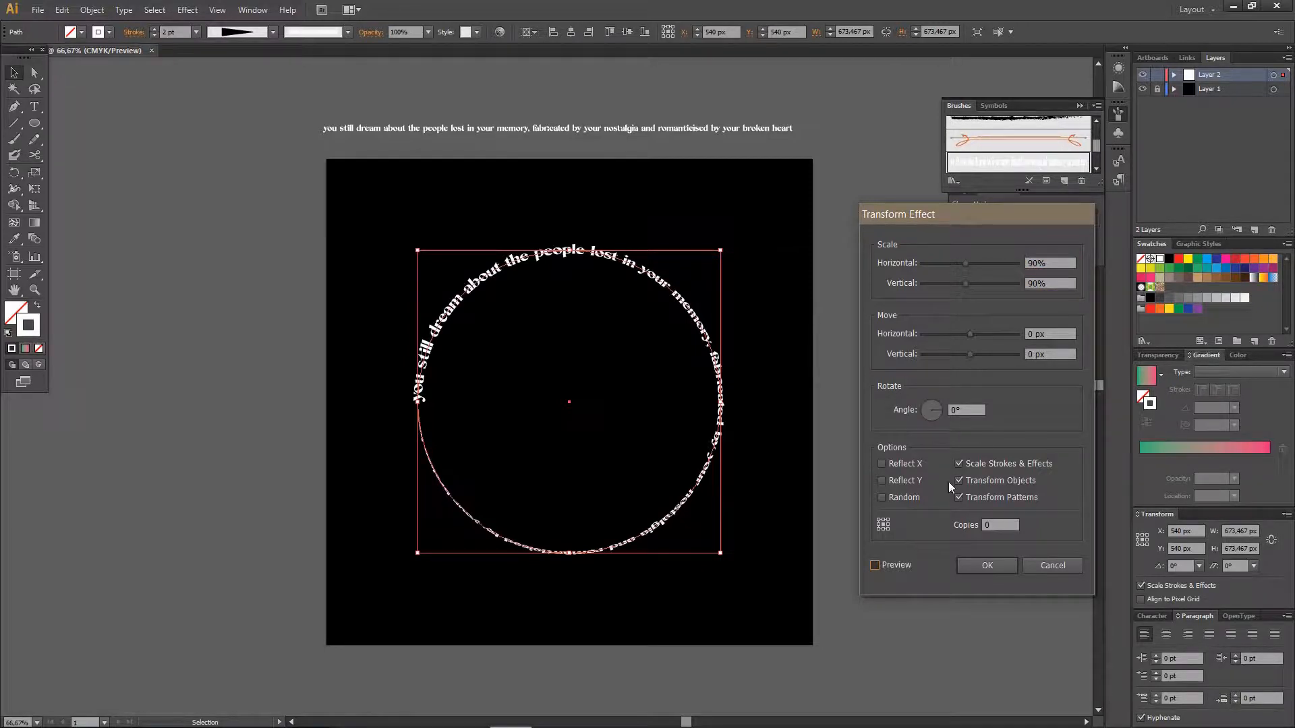
pyautogui.click(876, 565)
pyautogui.write('30')
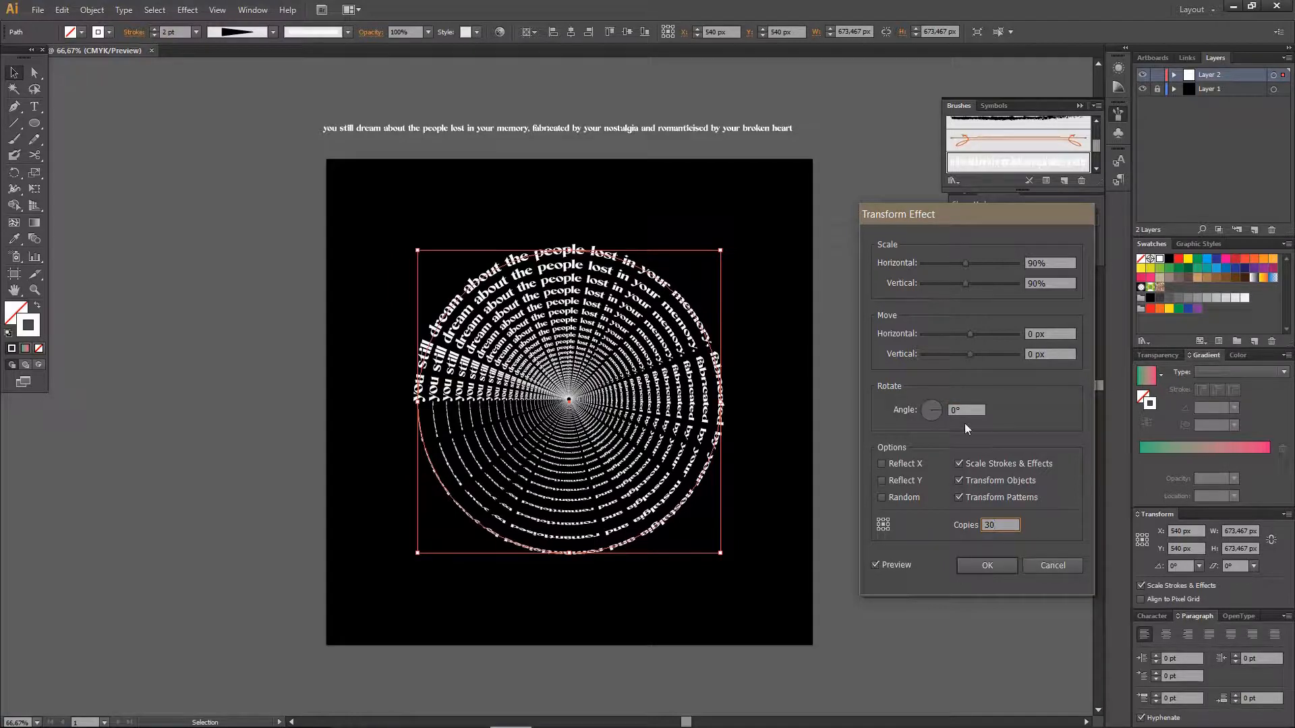
pyautogui.click(966, 409)
pyautogui.write('331')
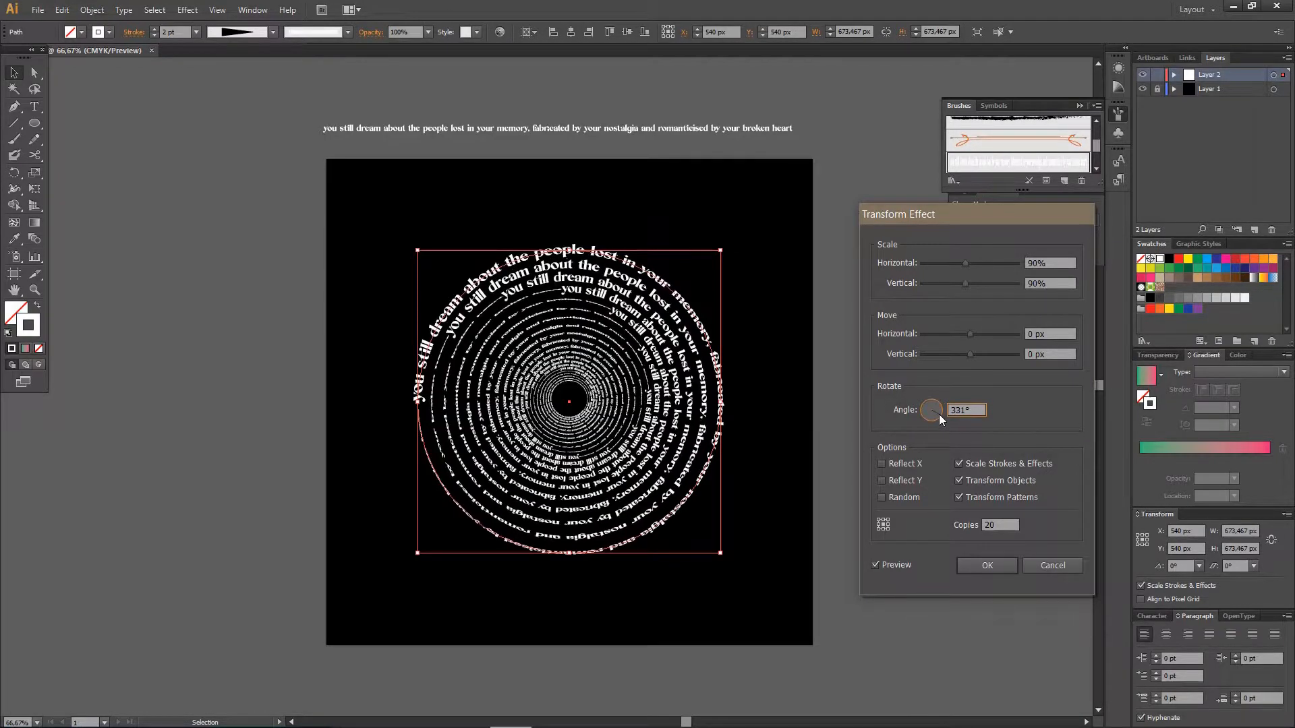
pyautogui.moveTo(946, 450)
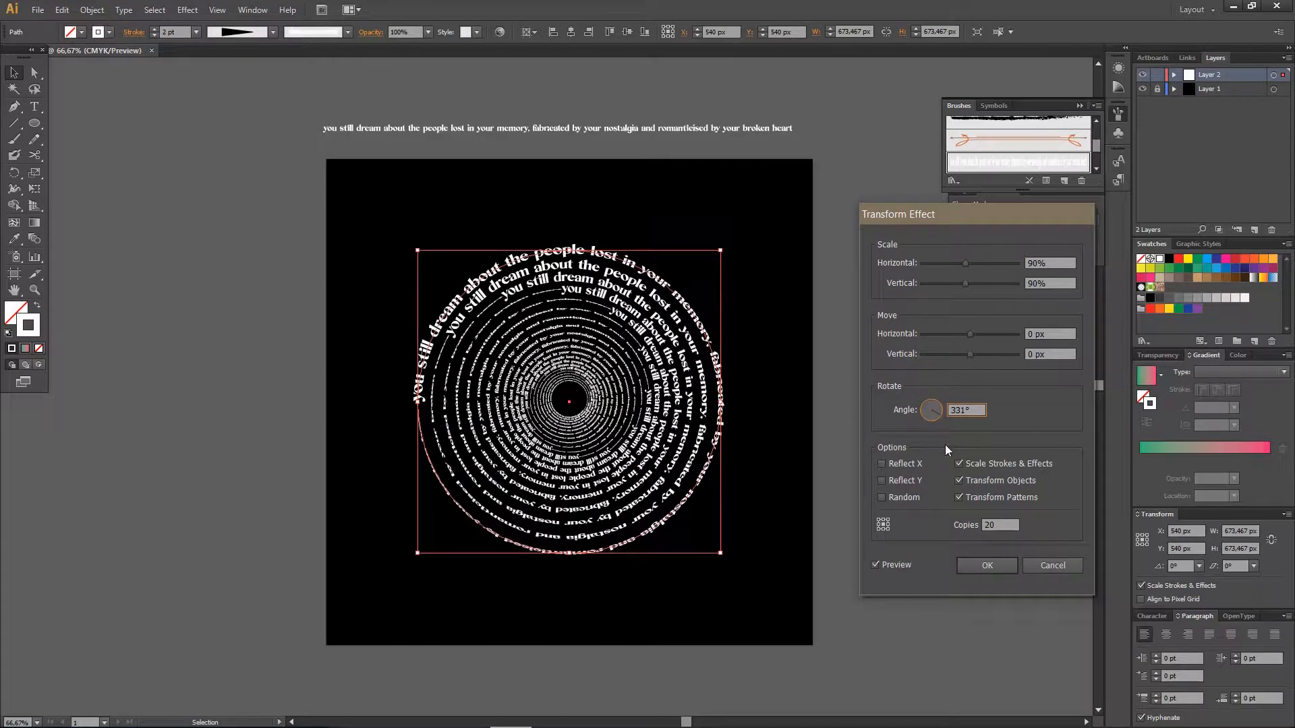
pyautogui.moveTo(775, 218)
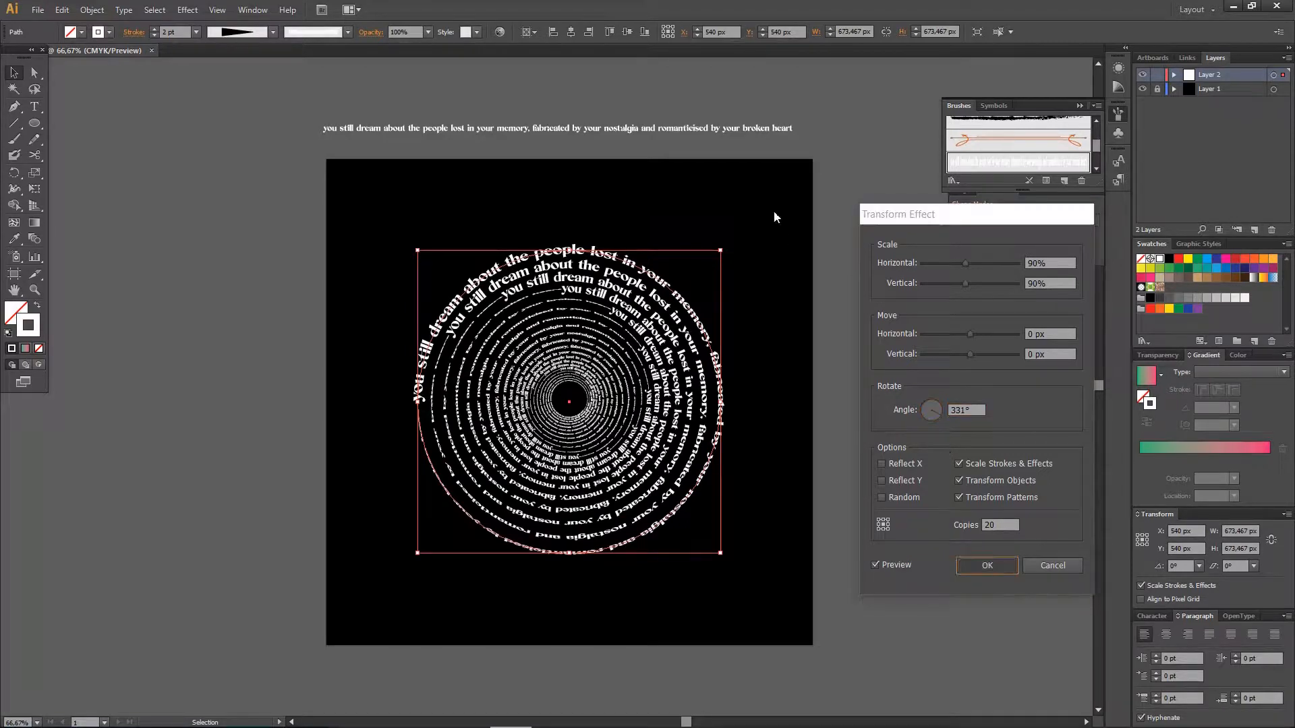
# Step: Confirm the Transform effect and close the floating panel
pyautogui.click(985, 566)
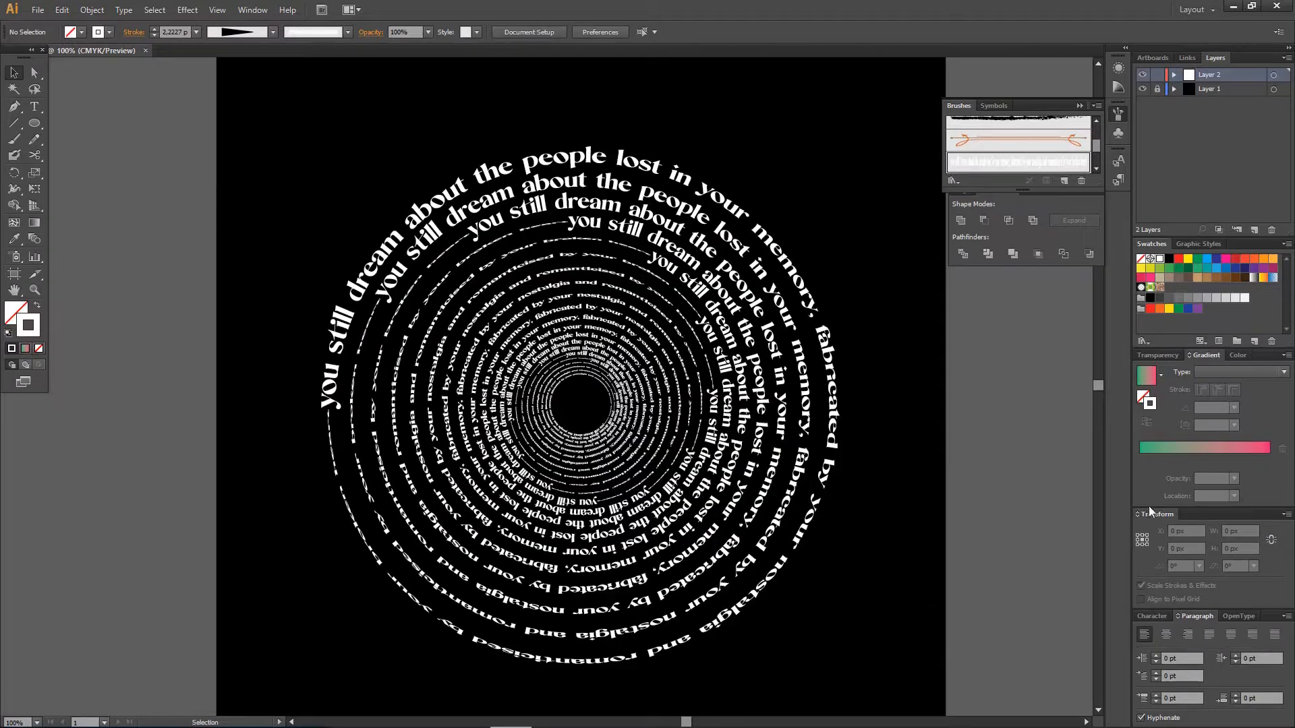
pyautogui.click(1099, 180)
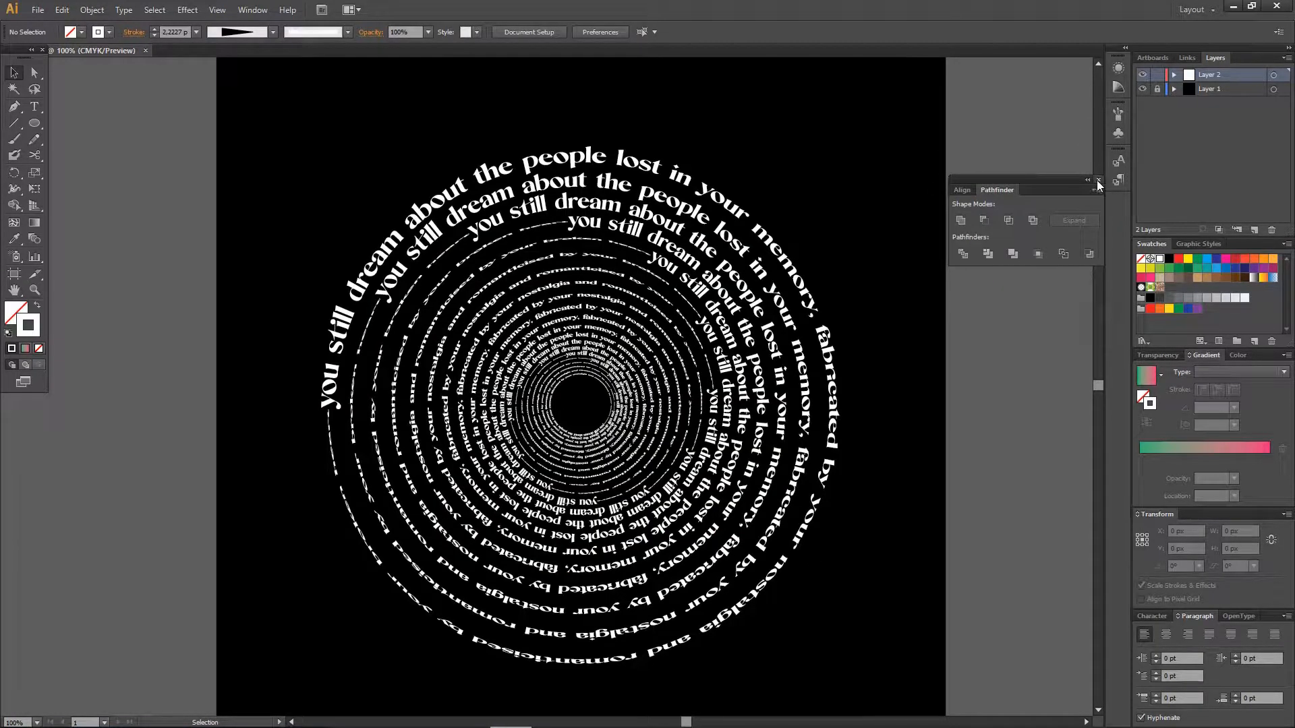
pyautogui.click(1099, 183)
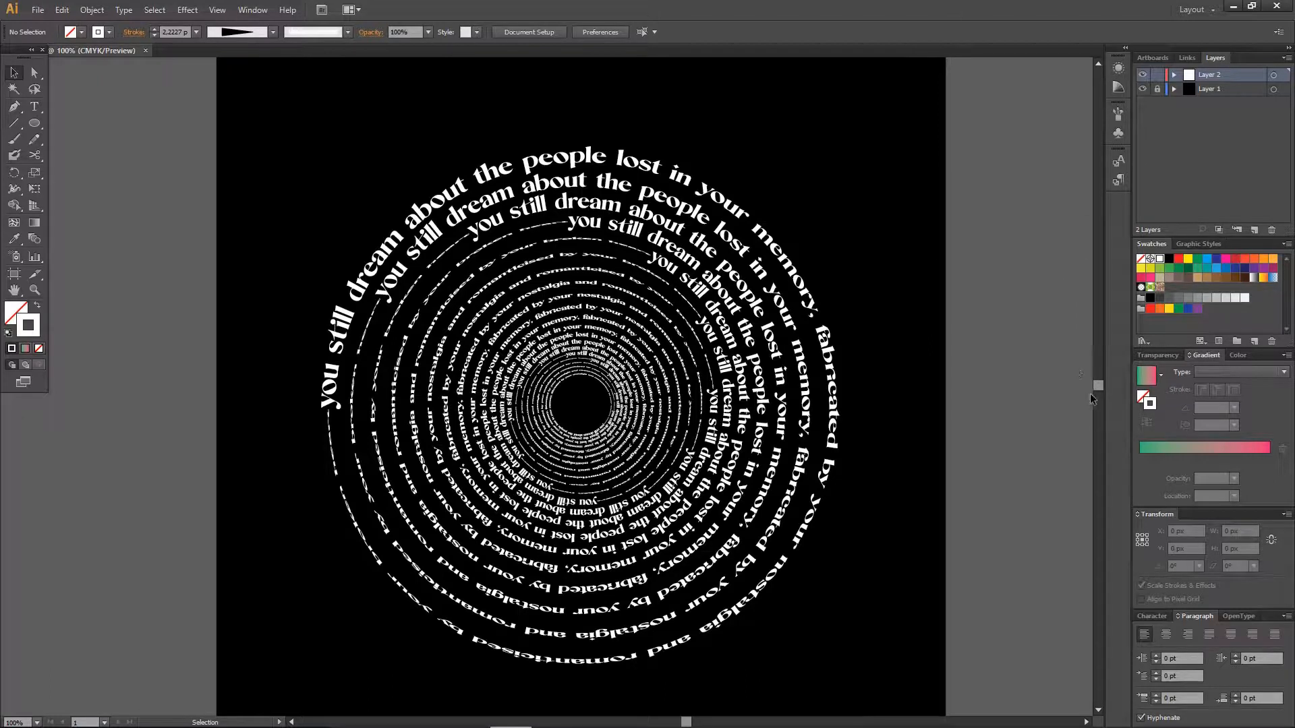